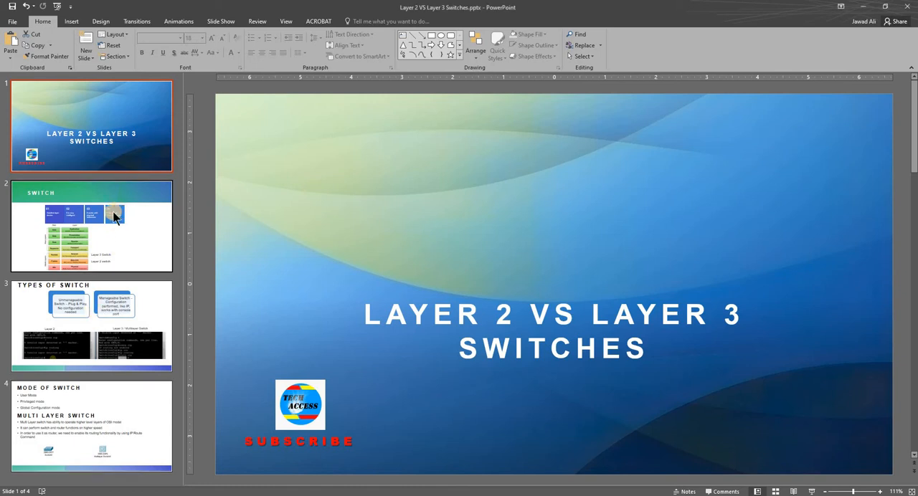
# Step: Show the Switch slide with the OSI layer diagram marking Layer 2 and Layer 3 switches
pyautogui.click(92, 227)
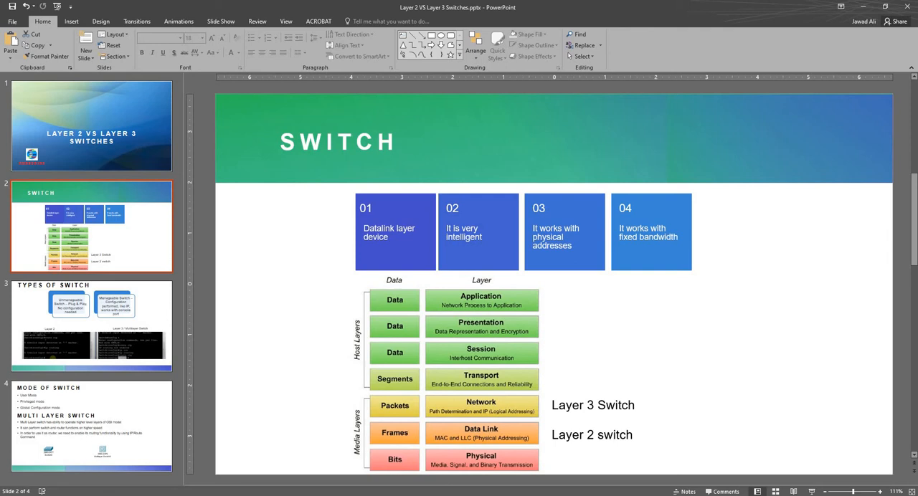
# Step: Show the Types of Switch slide comparing unmanageable and manageable switches
pyautogui.click(92, 324)
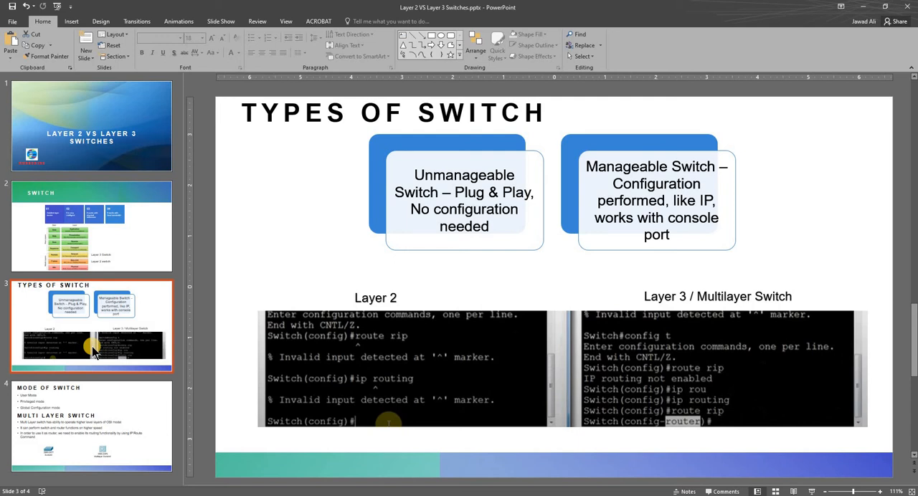
# Step: Show the Mode of Switch slide with the 2960-24TT and 3560-24PS icons
pyautogui.click(92, 424)
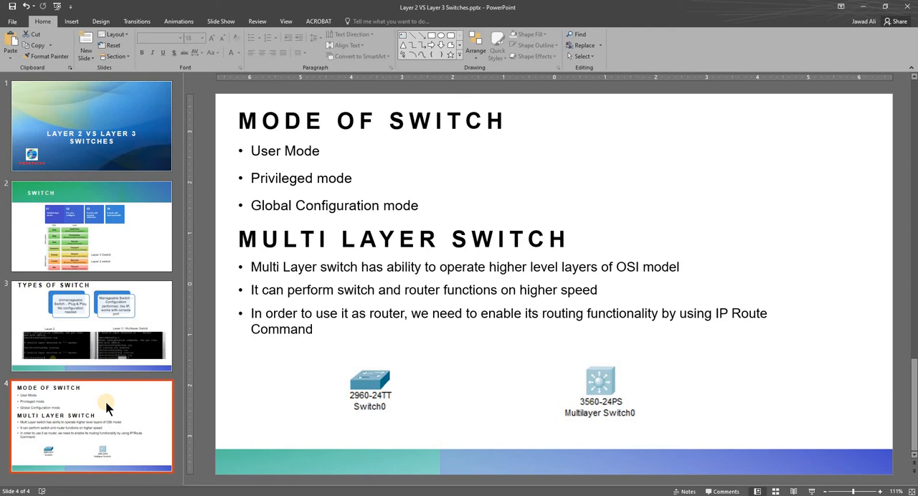
pyautogui.moveTo(115, 269)
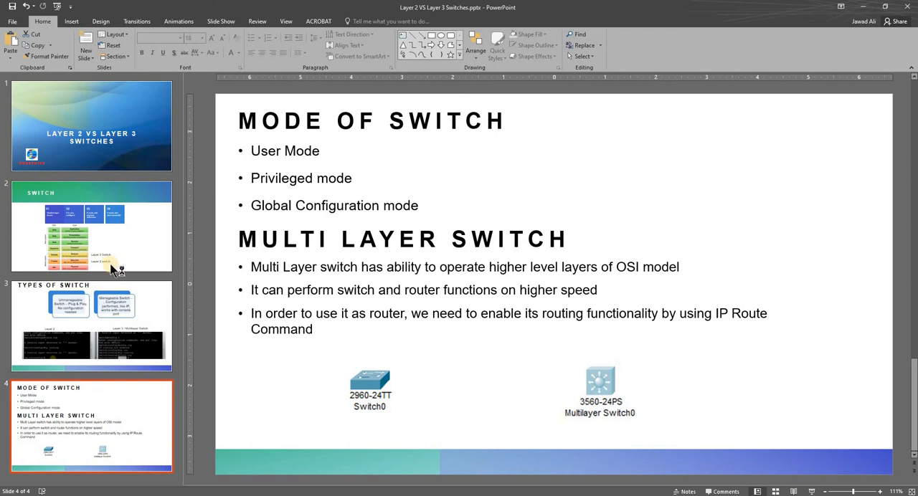
pyautogui.click(92, 226)
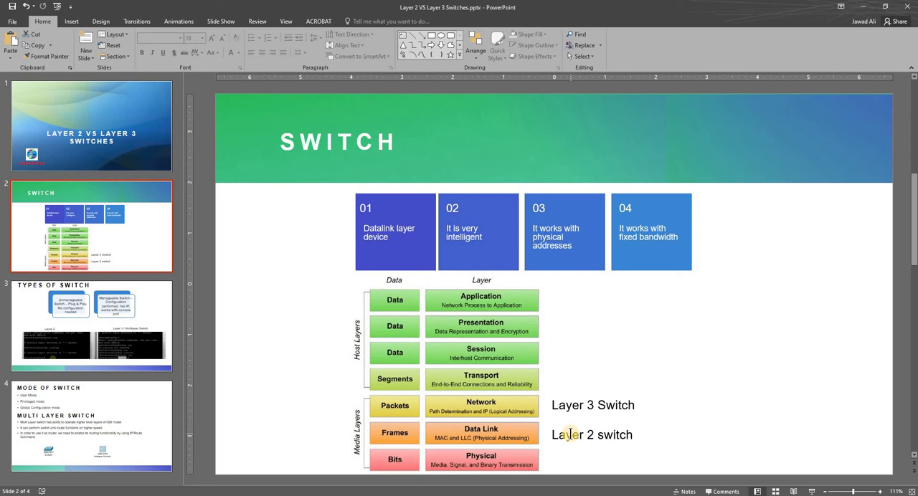
pyautogui.moveTo(500, 441)
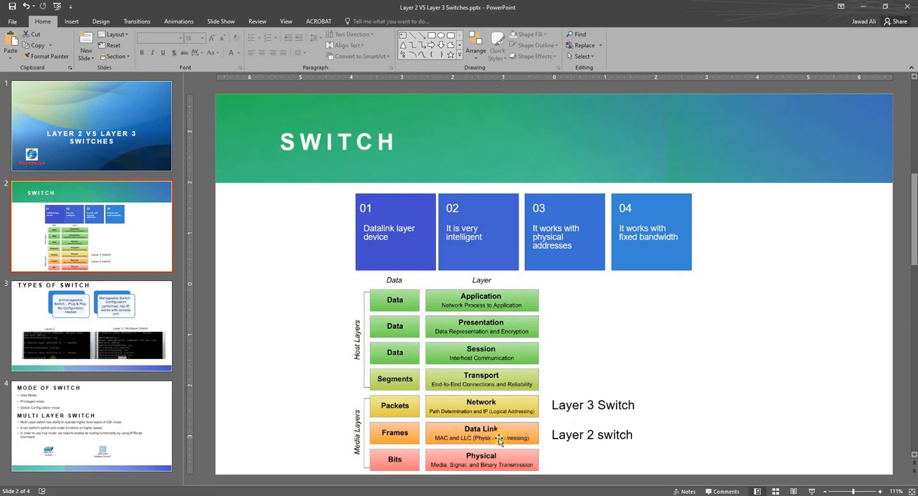
pyautogui.moveTo(465, 429)
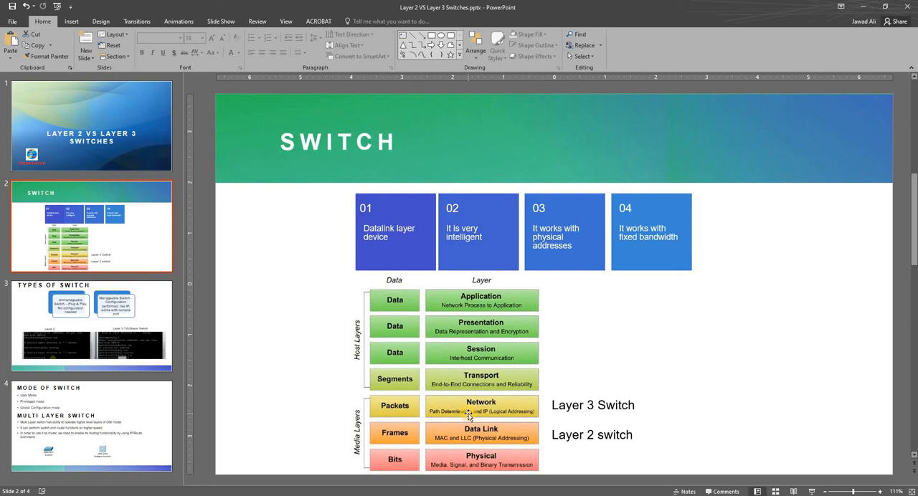
pyautogui.moveTo(608, 390)
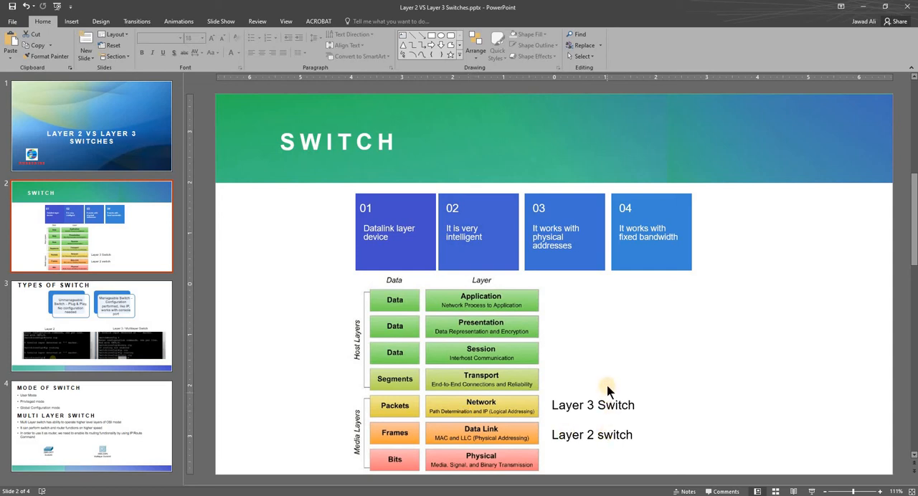
pyautogui.moveTo(619, 362)
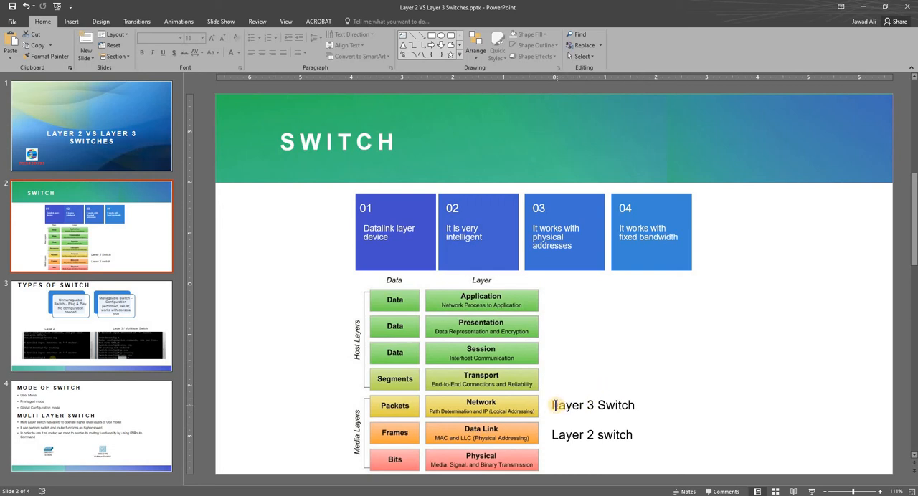
pyautogui.click(590, 404)
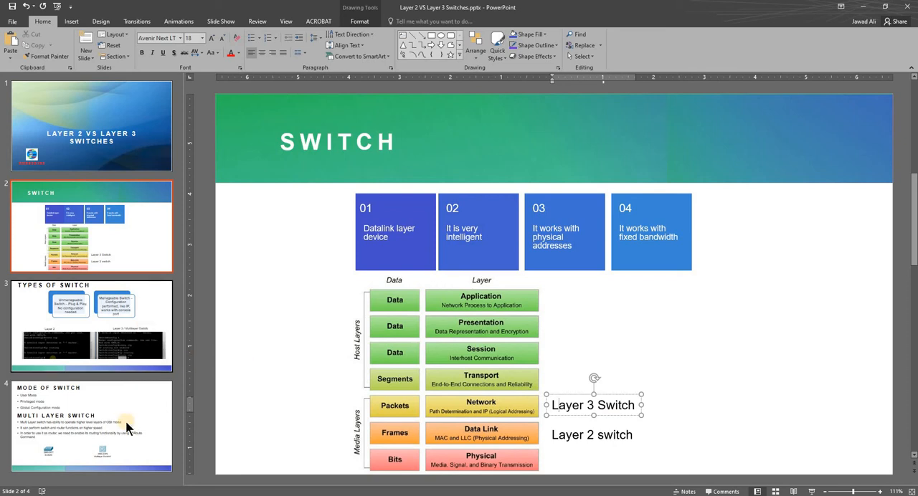
pyautogui.click(92, 425)
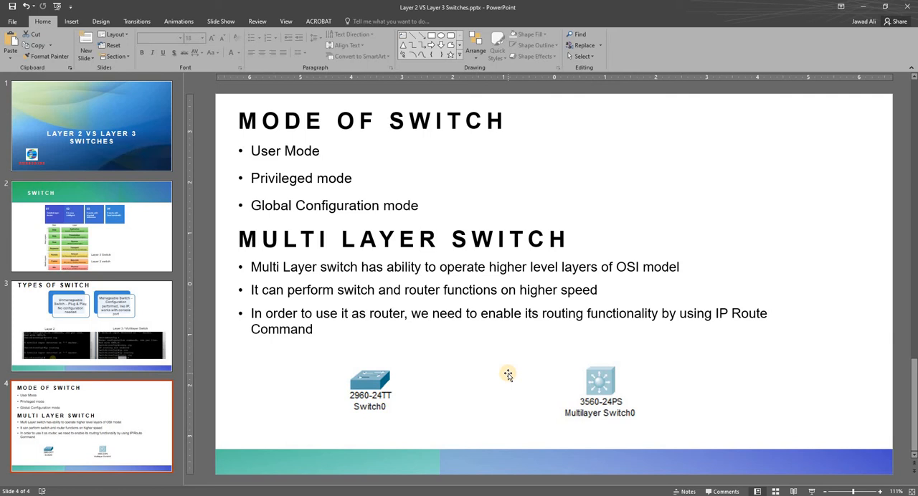
pyautogui.moveTo(404, 320)
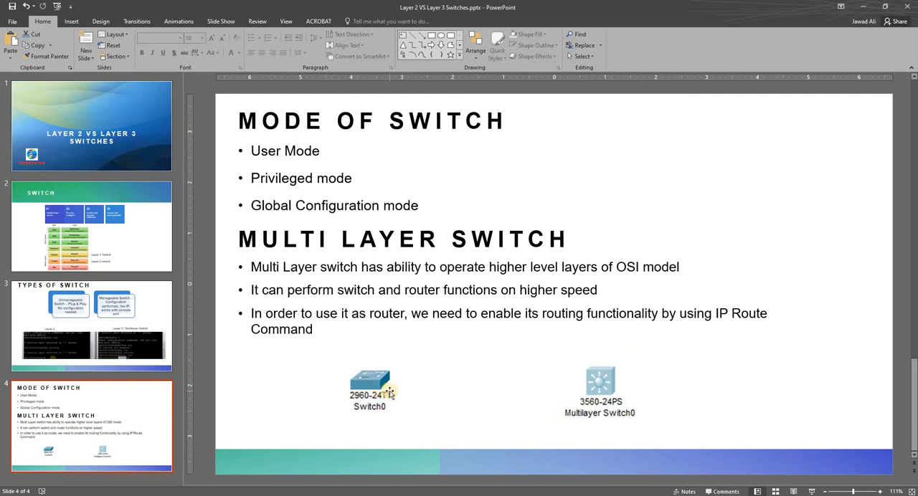
pyautogui.moveTo(628, 370)
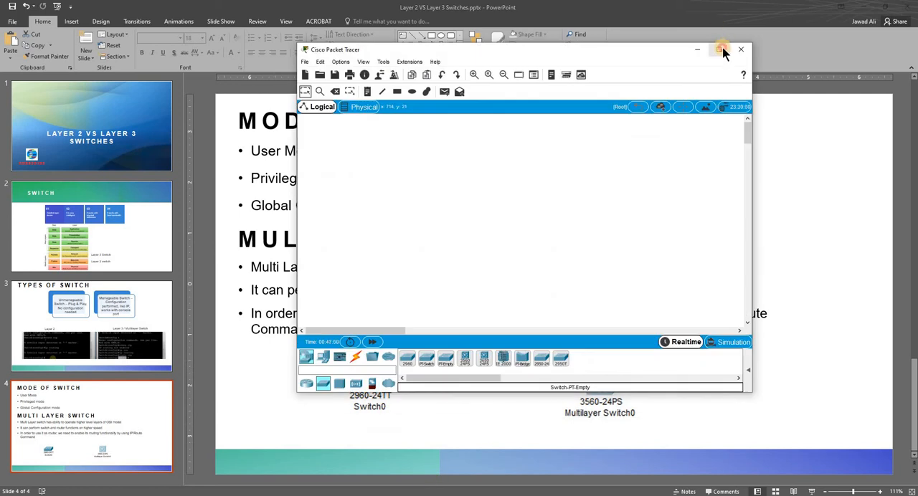
# Step: Maximize Packet Tracer and place a 2960 switch and a 3560-24PS multilayer switch on the workspace
pyautogui.click(721, 49)
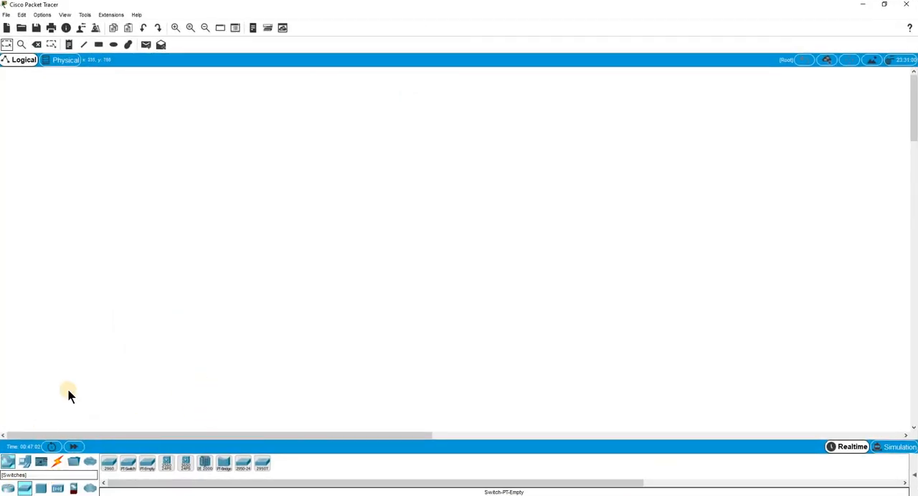
pyautogui.click(8, 462)
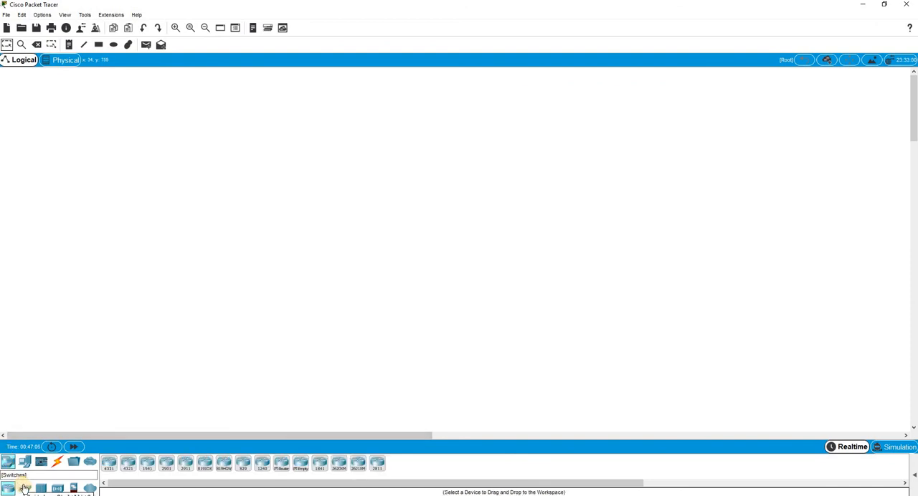
pyautogui.click(23, 488)
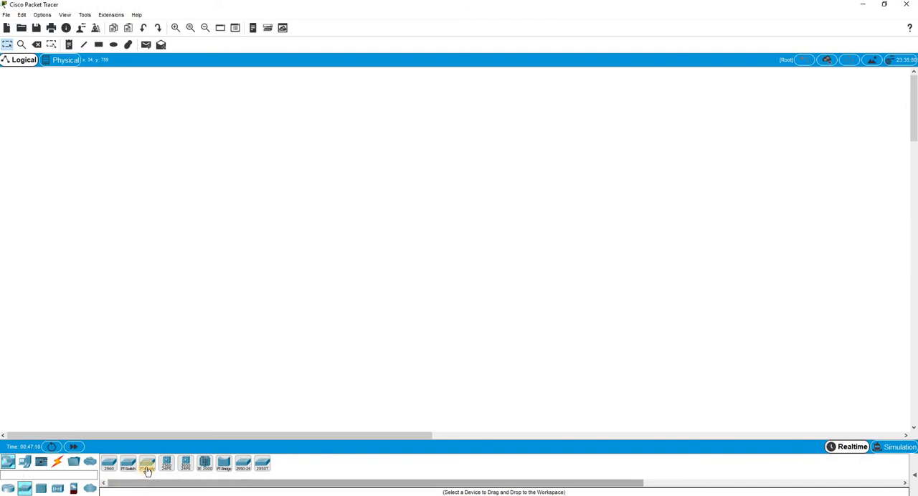
pyautogui.moveTo(147, 462); pyautogui.dragTo(164, 176)
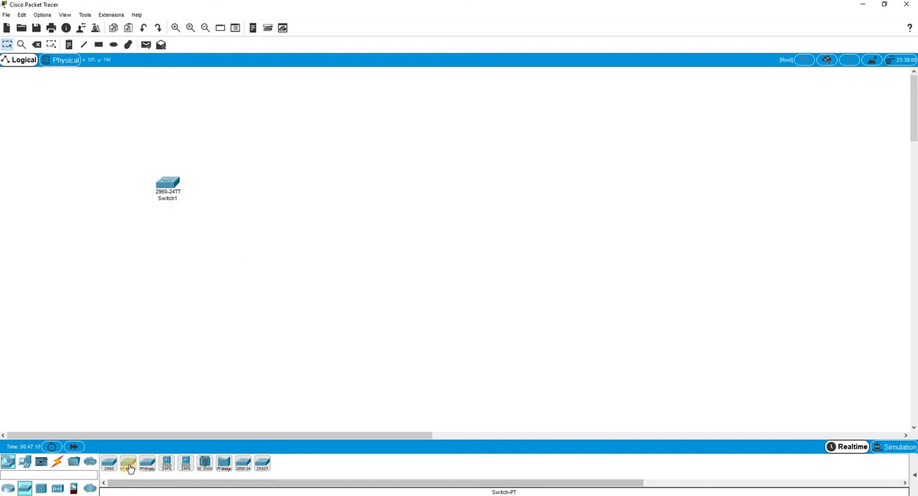
pyautogui.click(246, 187)
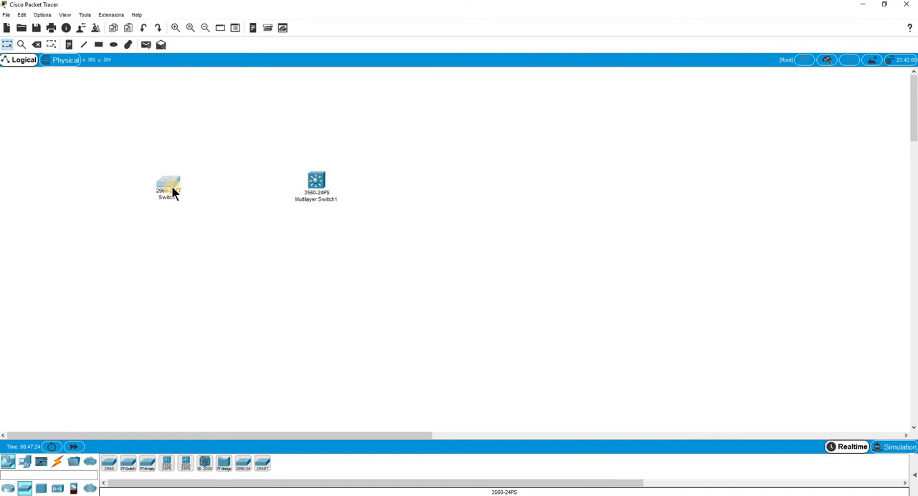
pyautogui.doubleClick(168, 186)
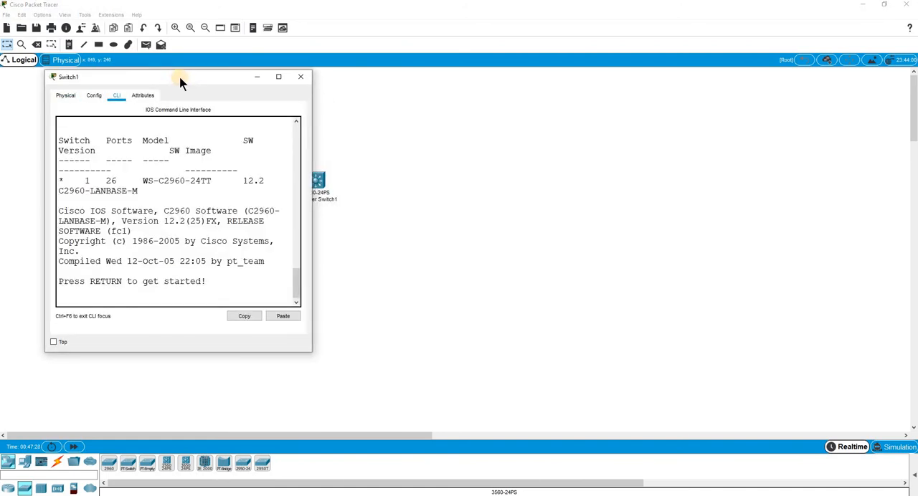
# Step: Bring up Multilayer Switch1's CLI beside Switch1's and get the Switch> prompt on Switch1
pyautogui.click(301, 78)
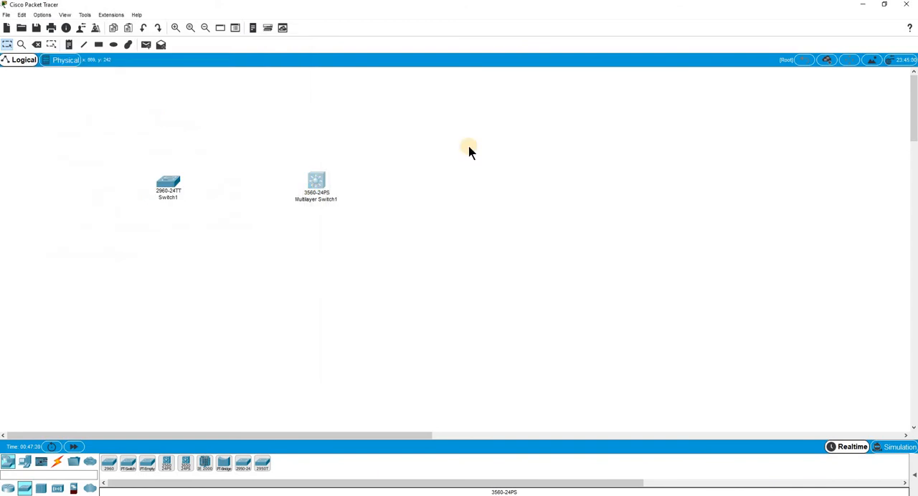
pyautogui.doubleClick(316, 181)
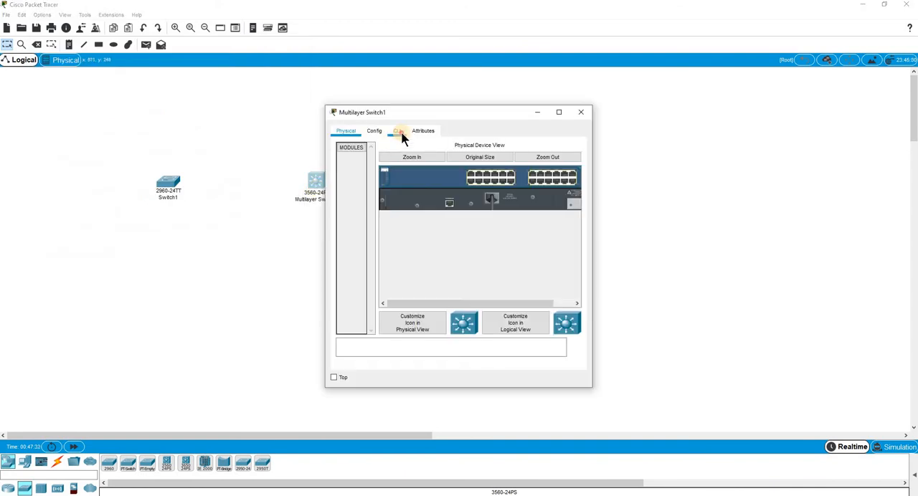
pyautogui.click(395, 130)
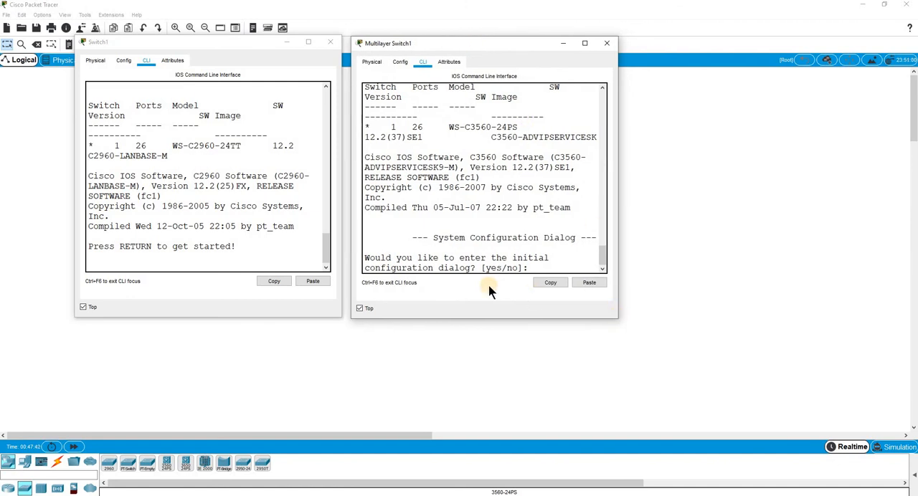
pyautogui.click(278, 248)
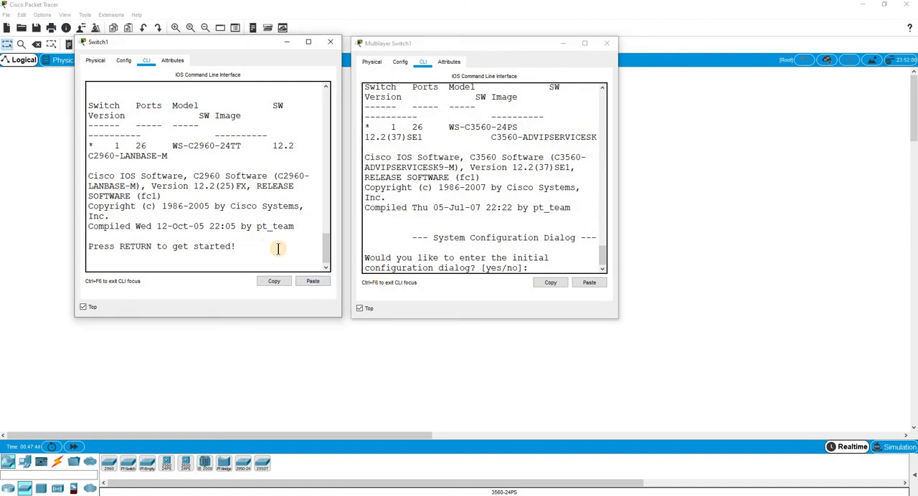
pyautogui.press('return')
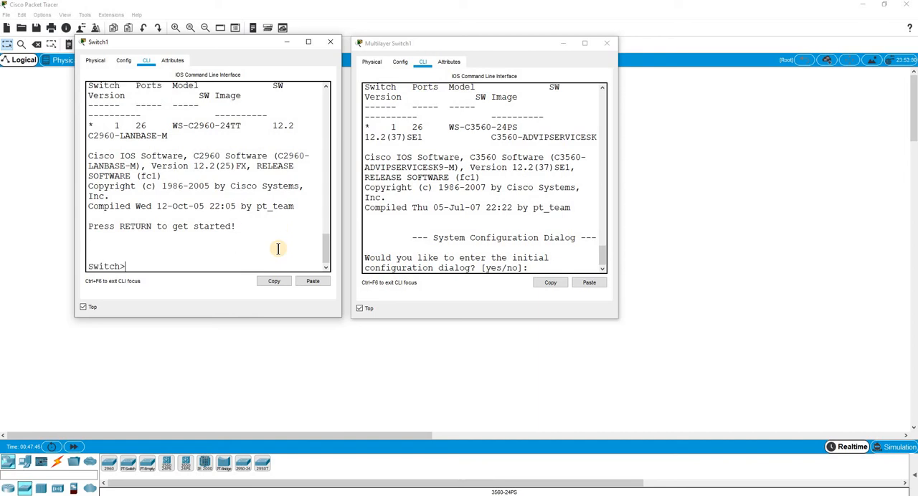
pyautogui.press('Return')
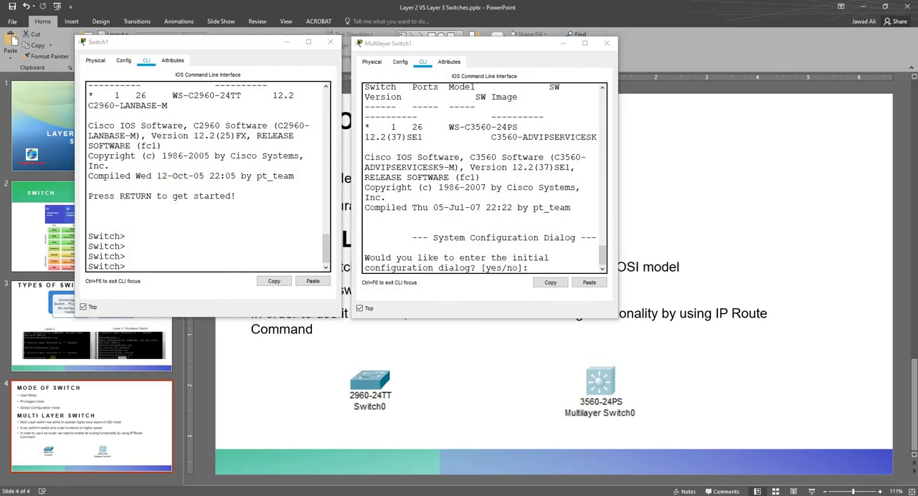
pyautogui.moveTo(423, 470)
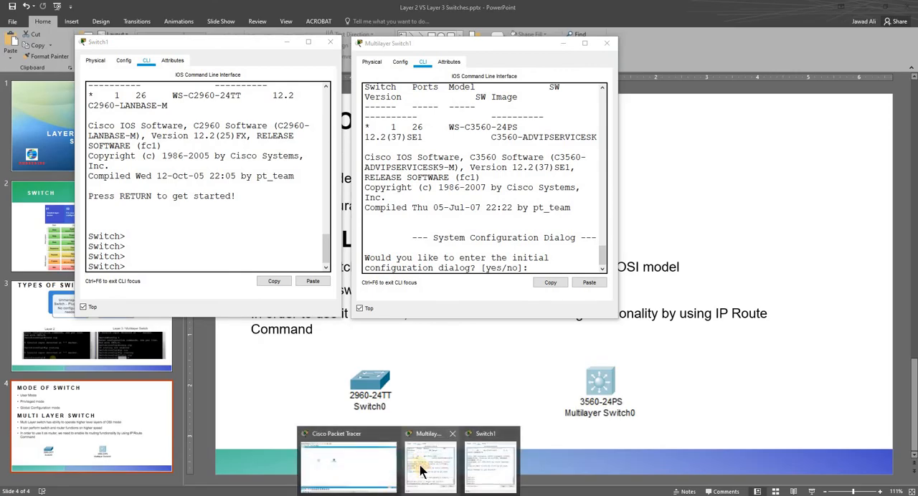
# Step: Try ip routing on Switch1 in privileged mode, then again after config t
pyautogui.click(349, 461)
pyautogui.write('en')
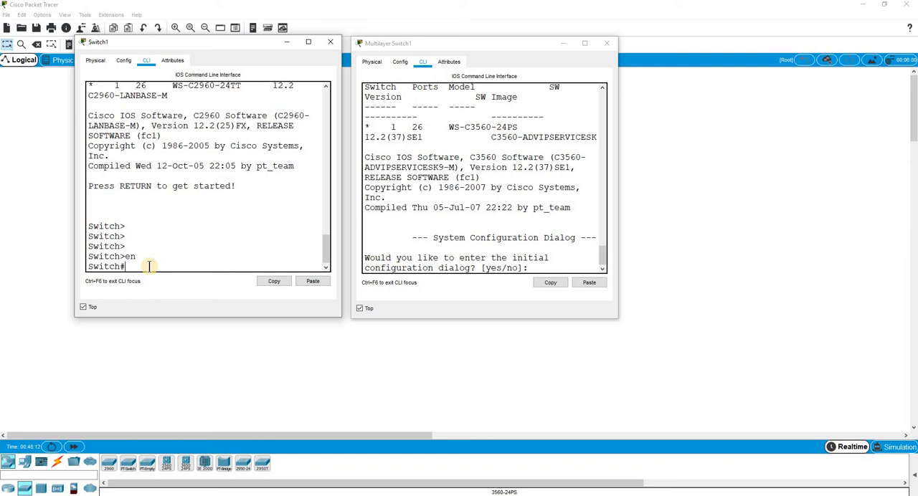
pyautogui.write('IP routi')
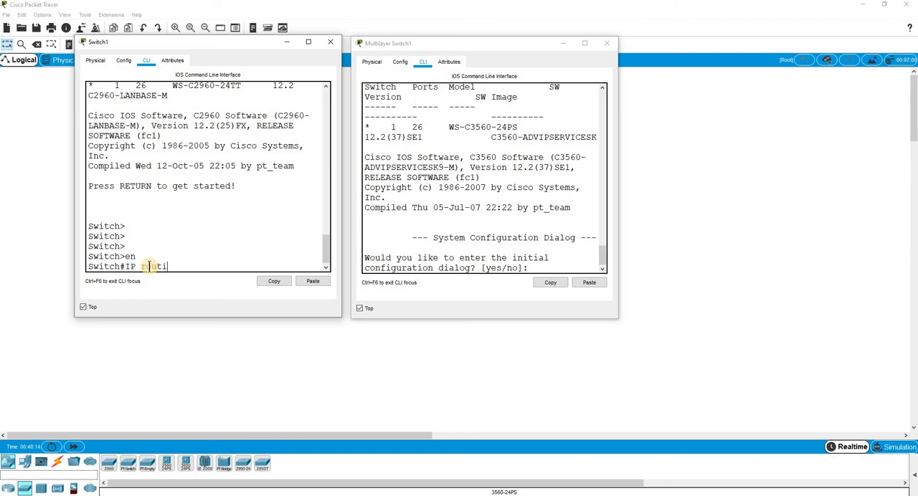
pyautogui.press('Return')
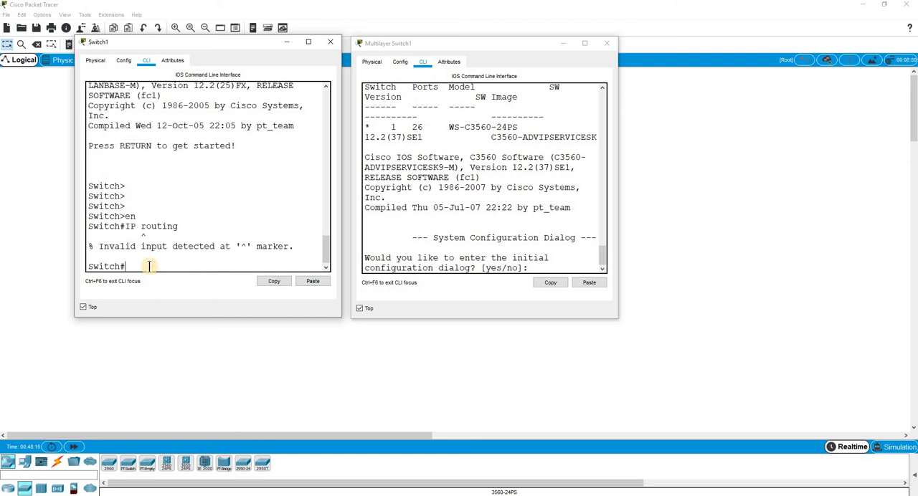
pyautogui.write('config t')
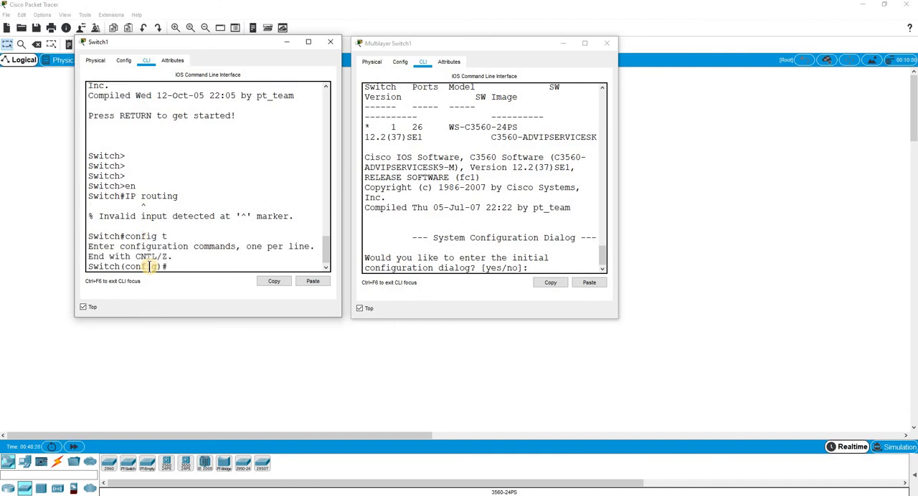
pyautogui.write('IP ro')
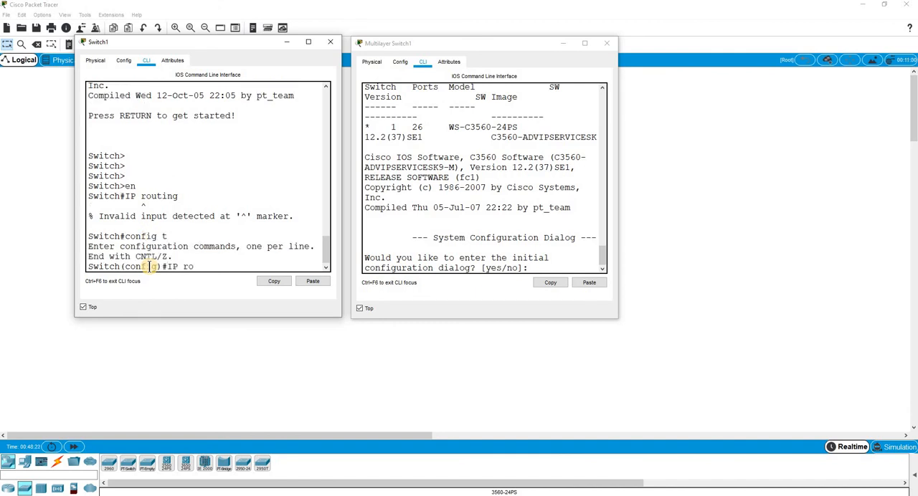
pyautogui.press('Return')
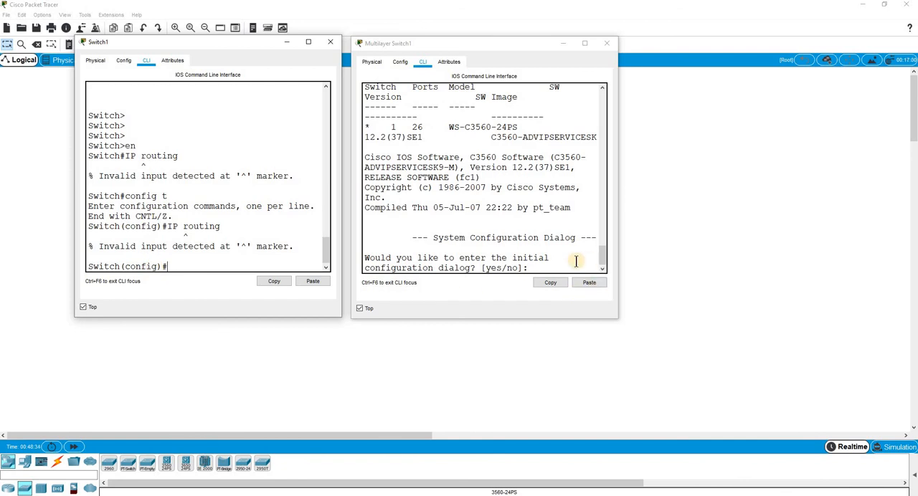
# Step: Answer no to setup on Multilayer Switch1, reach global configuration mode and begin ip routing
pyautogui.write('no')
pyautogui.write('eb')
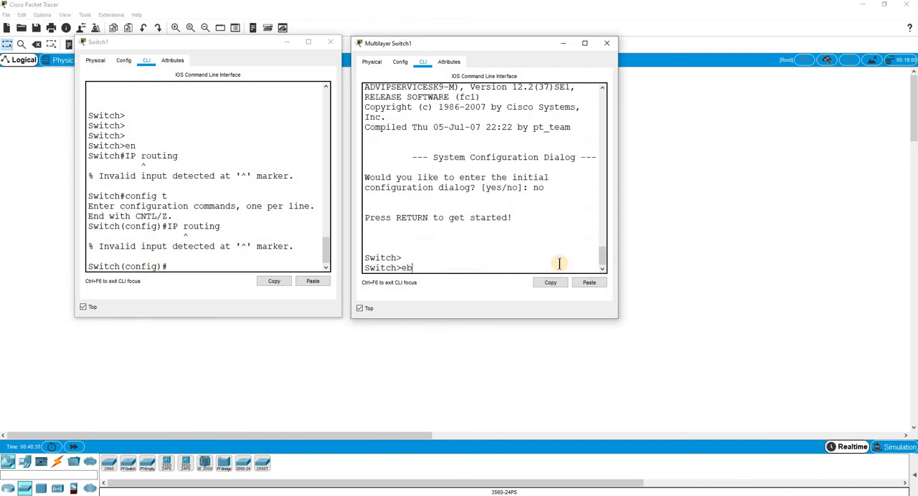
pyautogui.press('Return')
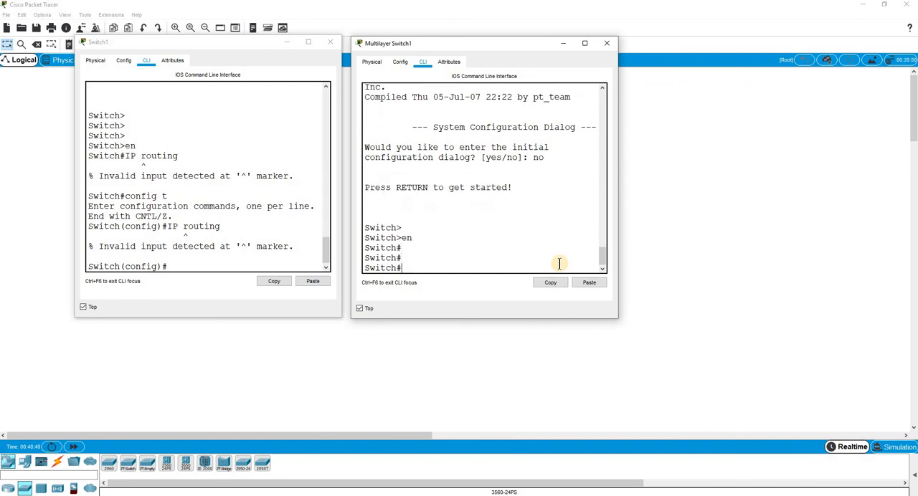
pyautogui.write('conf')
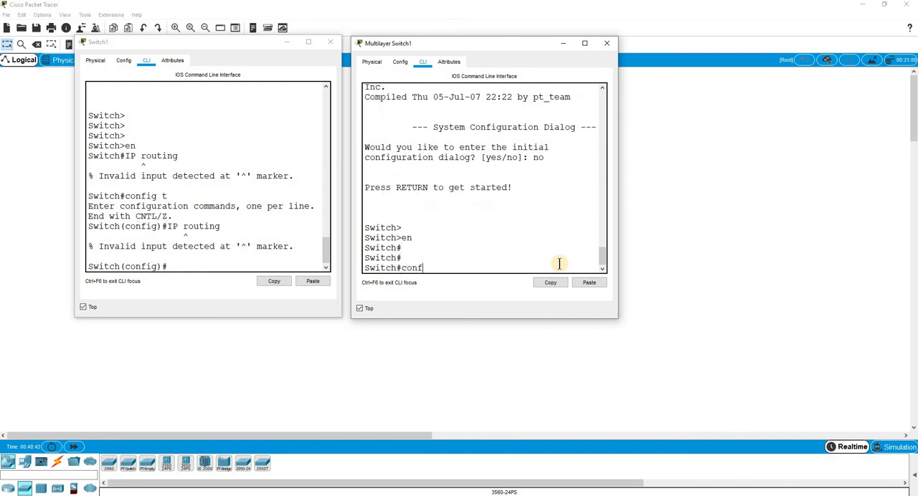
pyautogui.press('Return')
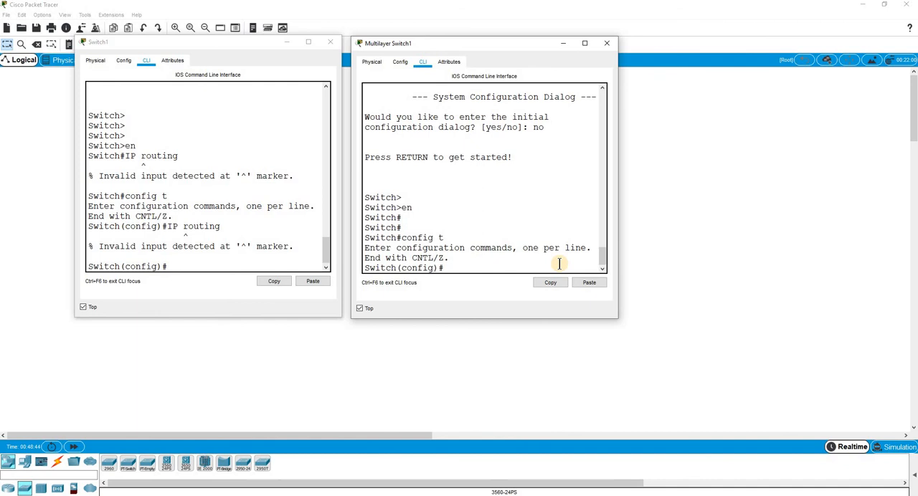
pyautogui.write('IP')
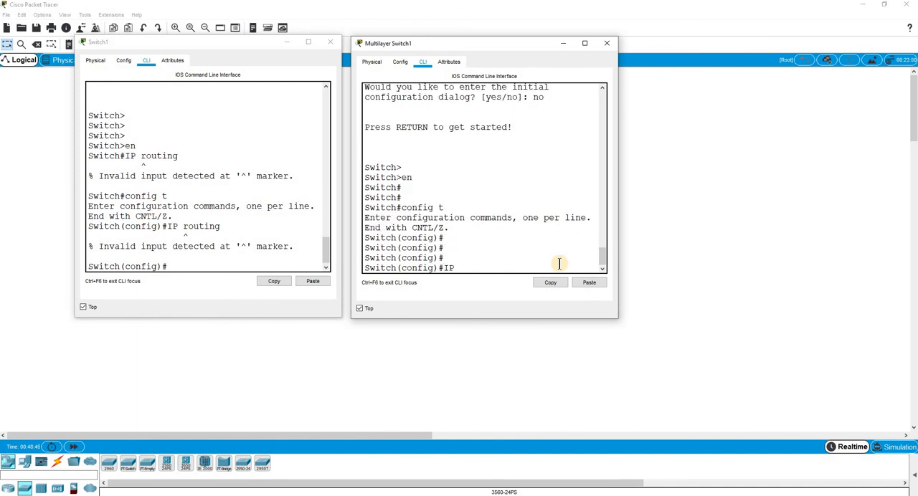